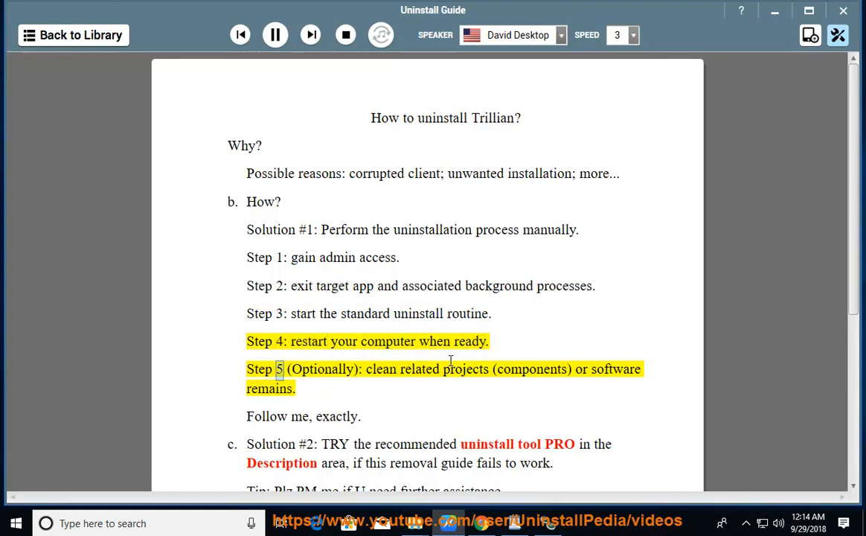
Stop the guide's read-aloud playback before starting the cleanup.
double_click(529, 369)
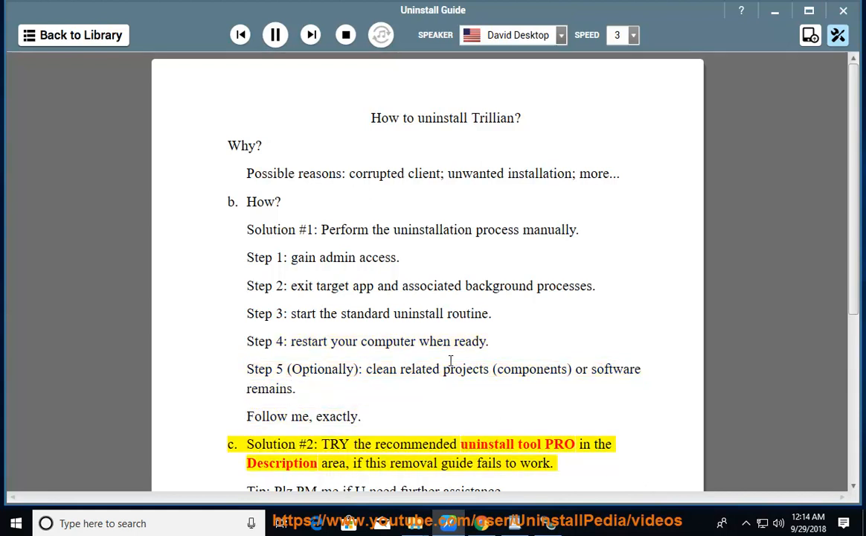
double_click(485, 443)
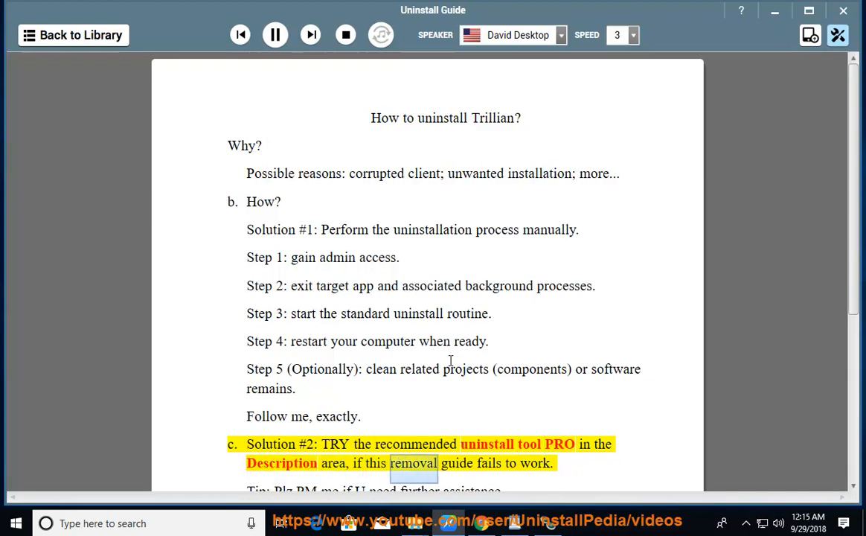
scroll("down", 3)
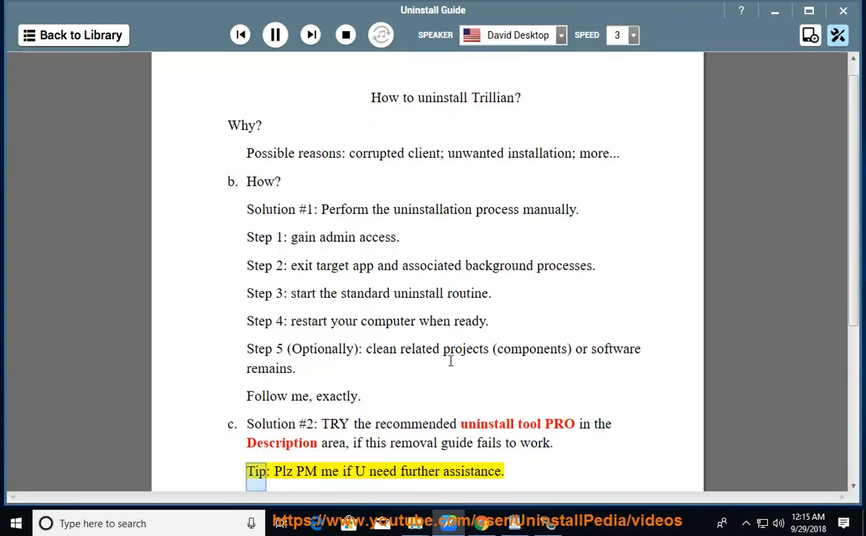
double_click(471, 470)
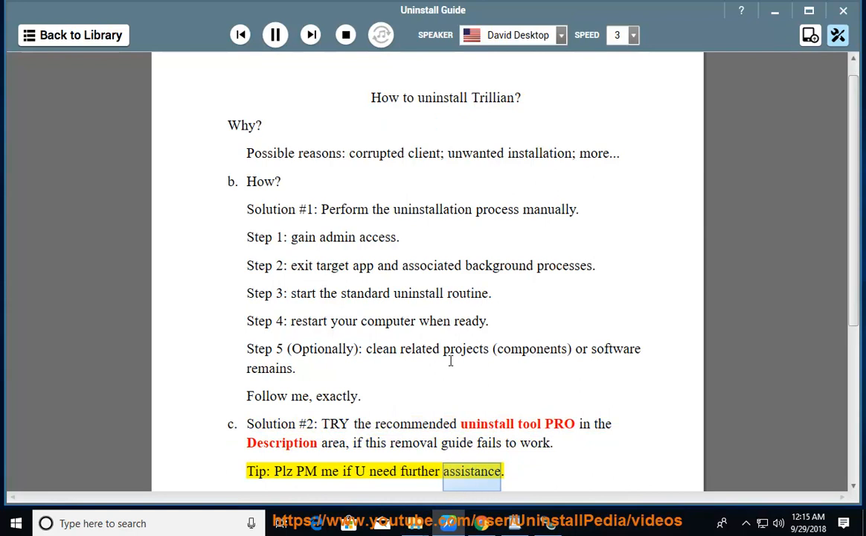
left_click(273, 34)
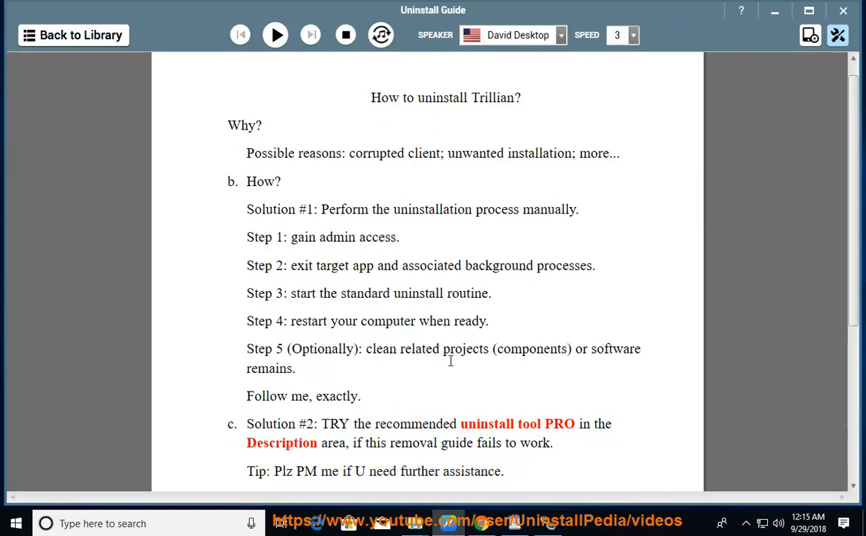
mouse_move(759, 50)
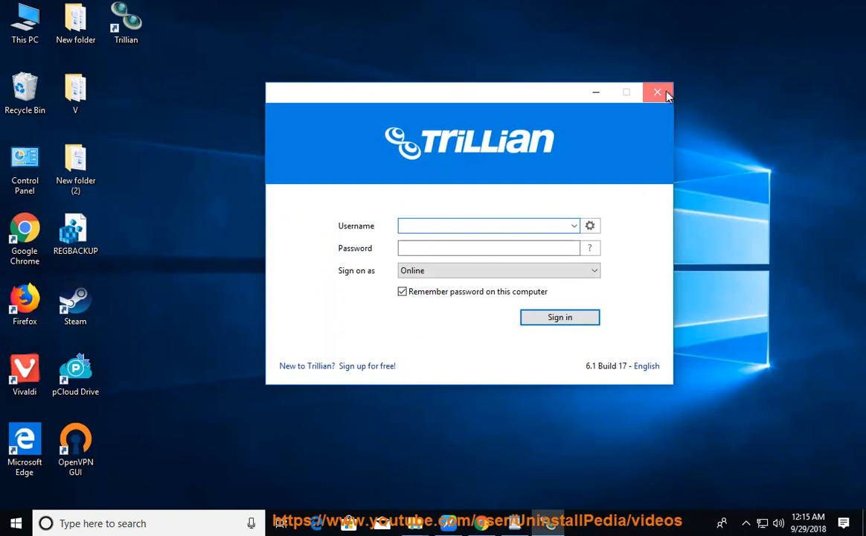
Close the Trillian sign-in window and check Task Manager's process list for Trillian leftovers.
left_click(657, 93)
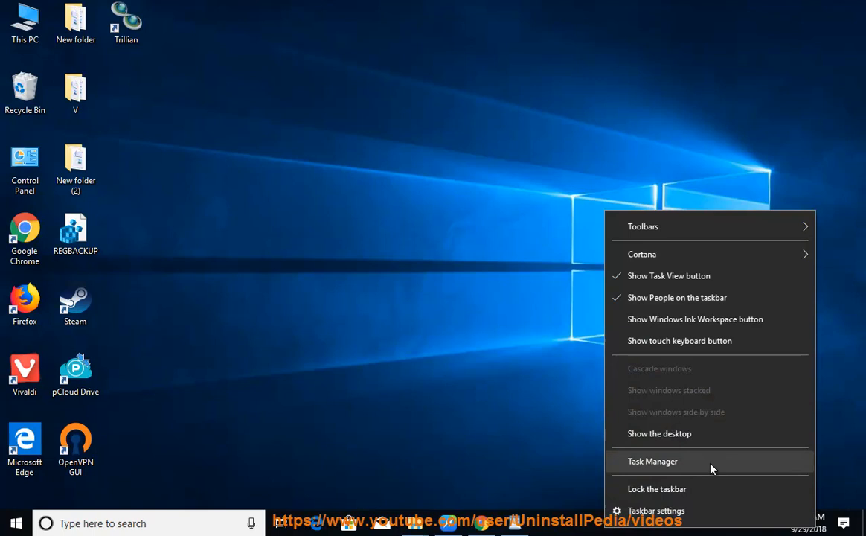
left_click(652, 461)
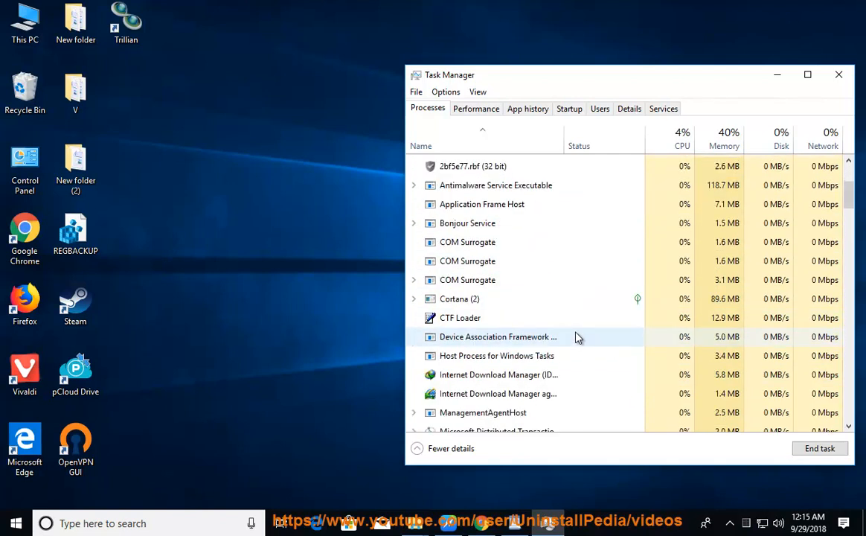
scroll("down", 3)
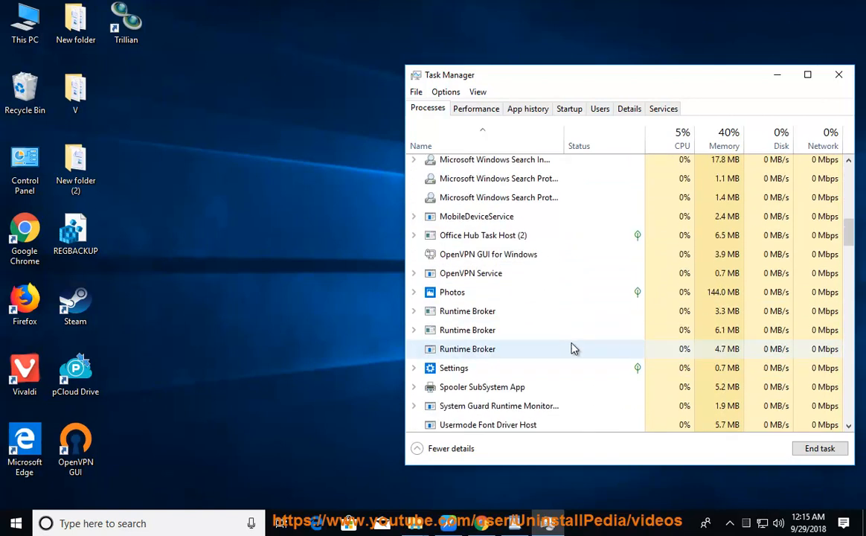
scroll("down", 3)
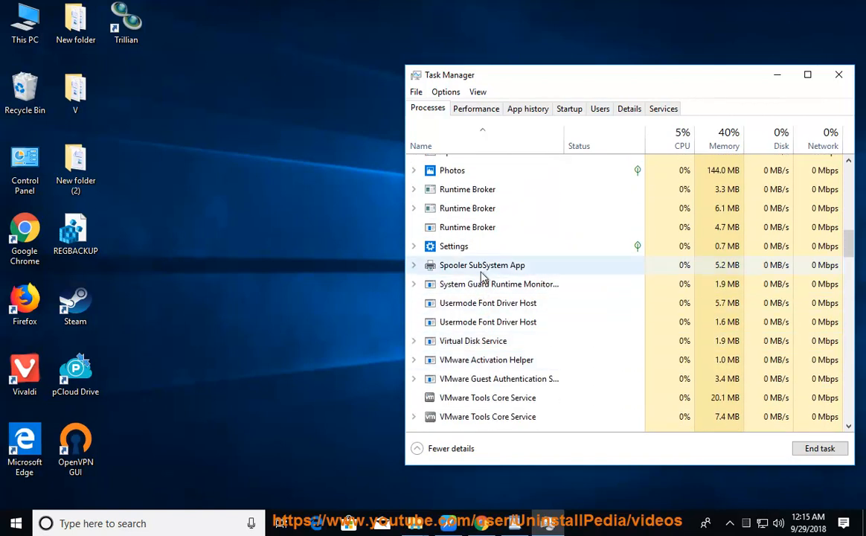
left_click(839, 74)
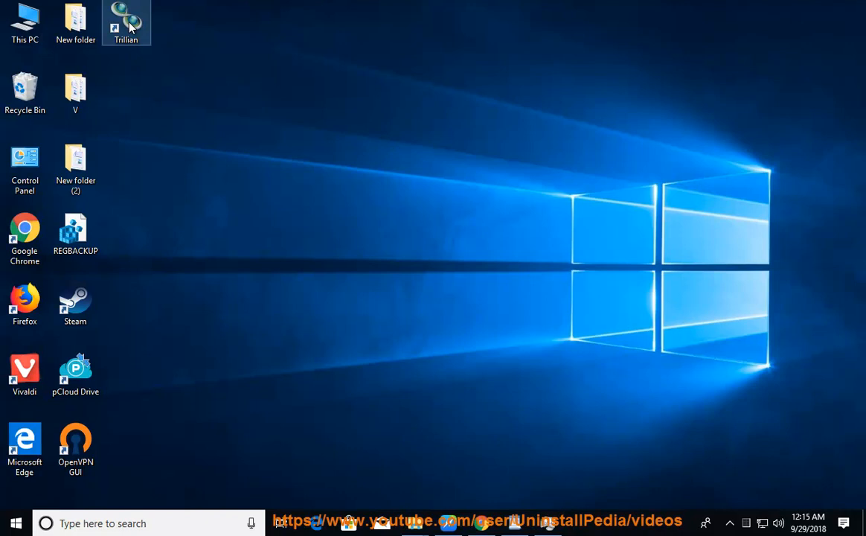
Show Trillian's folder under C:\Program Files (x86), then bring up the Start menu.
double_click(125, 22)
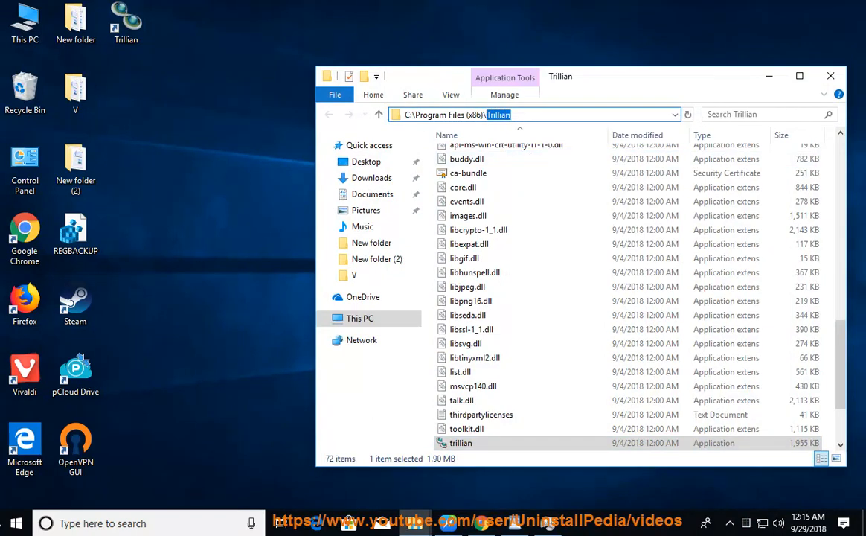
left_click(14, 524)
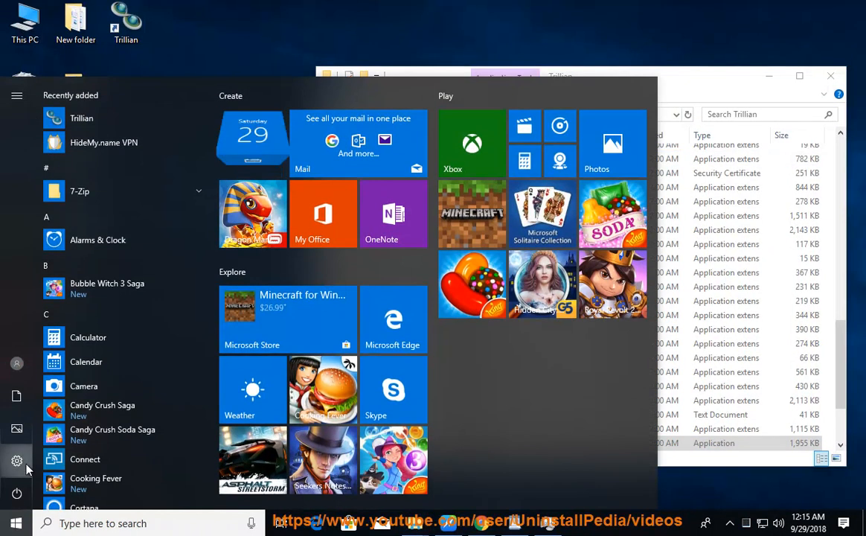
Reach Apps & features in Settings and filter the installed apps for 'Trillian'.
left_click(17, 460)
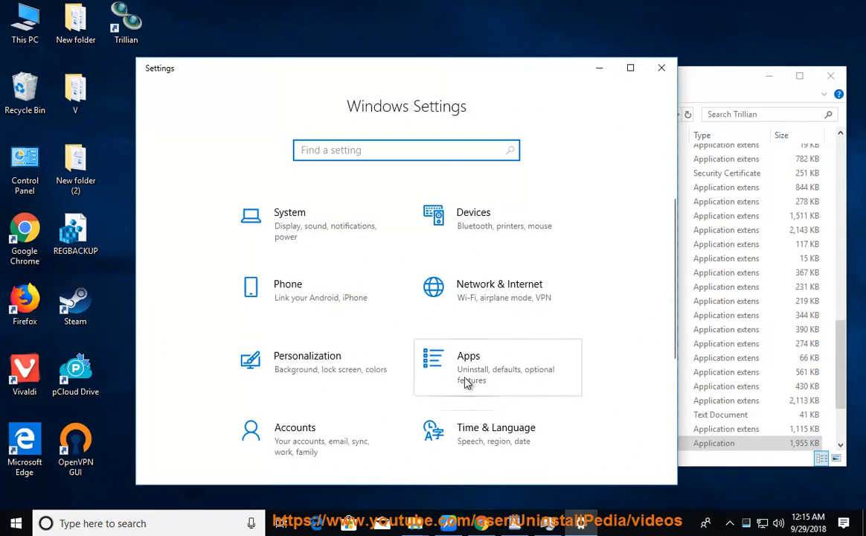
left_click(469, 368)
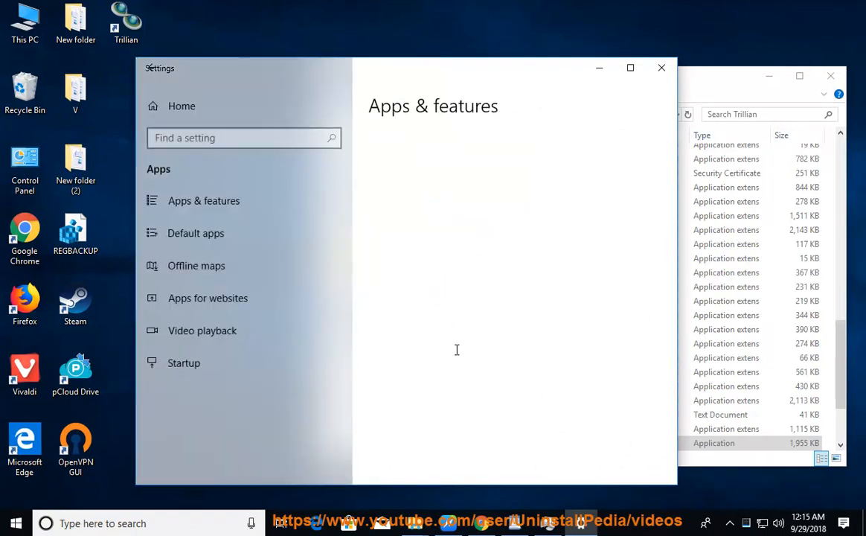
left_click(204, 199)
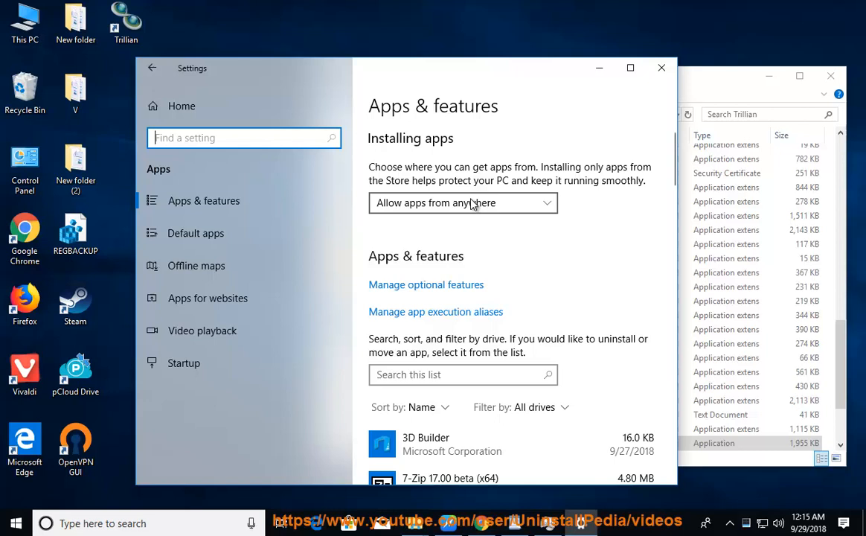
left_click(462, 375)
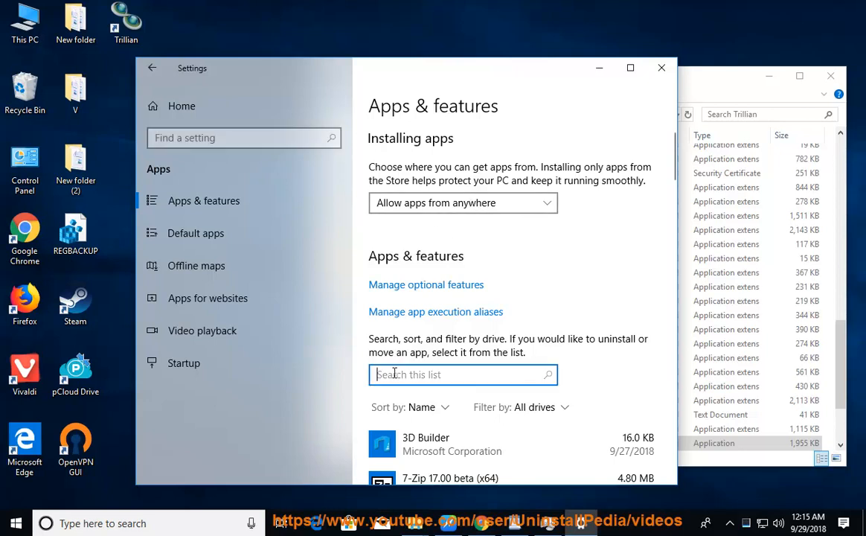
type("Trillian")
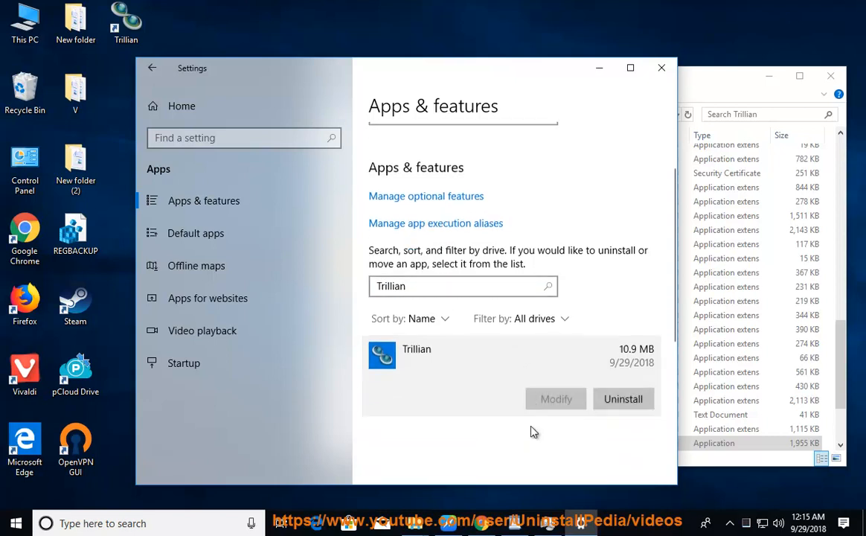
Start Trillian's uninstall and confirm it, reaching the UAC prompt for Trillian 6.1.
left_click(622, 399)
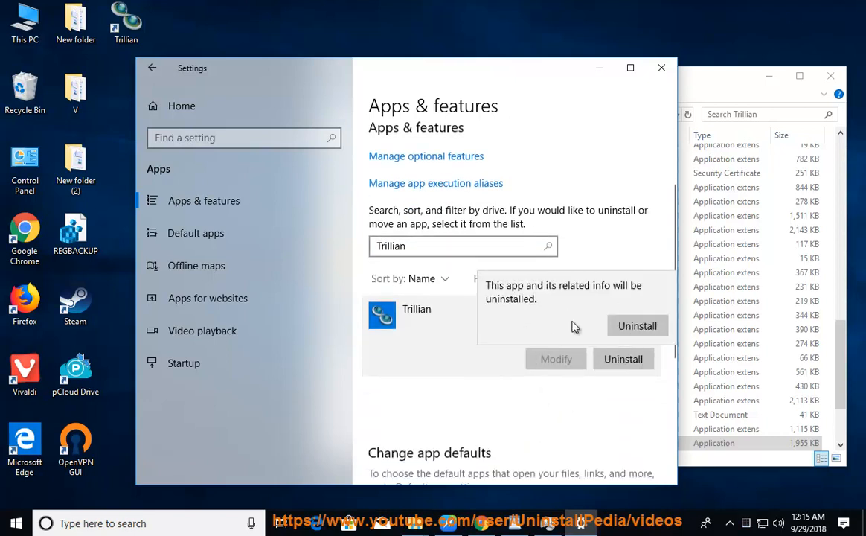
left_click(637, 325)
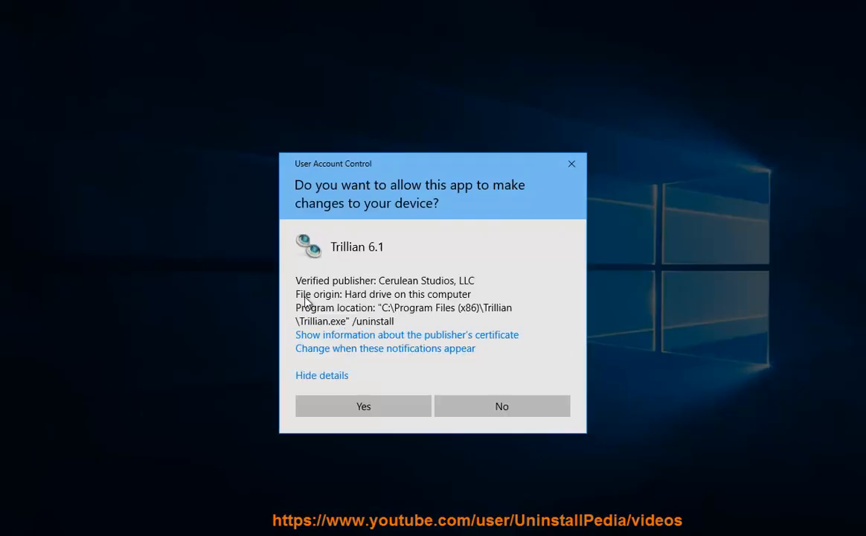